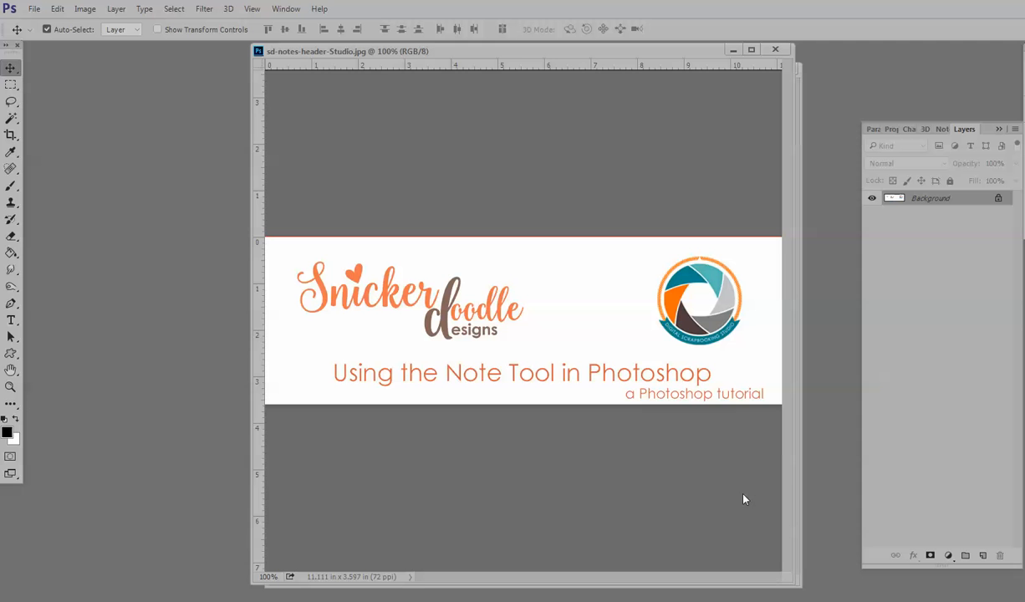
{"action": "mouse_move", "coordinate": [776, 50]}
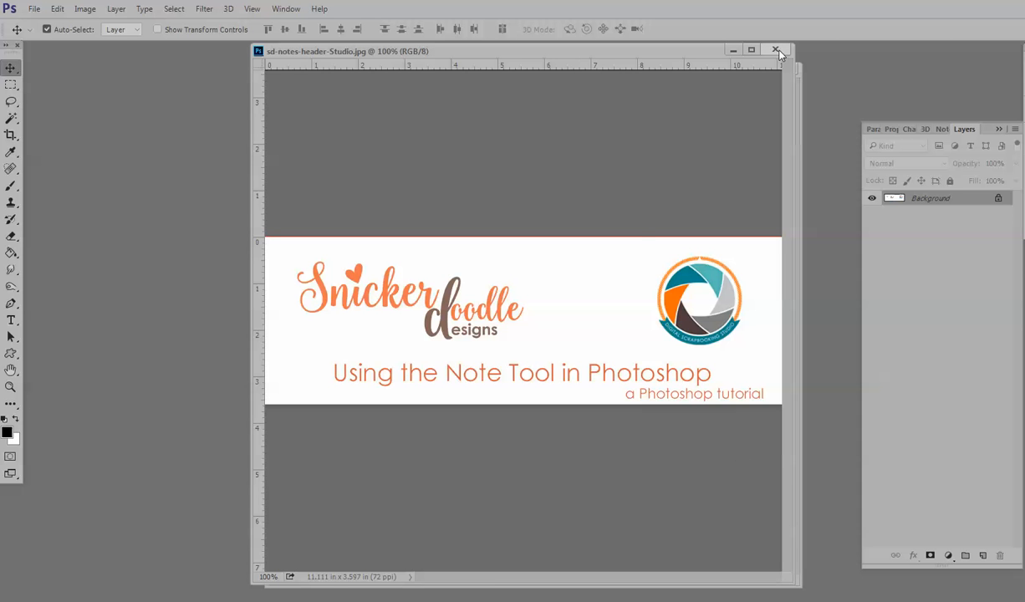
{"action": "mouse_move", "coordinate": [734, 51]}
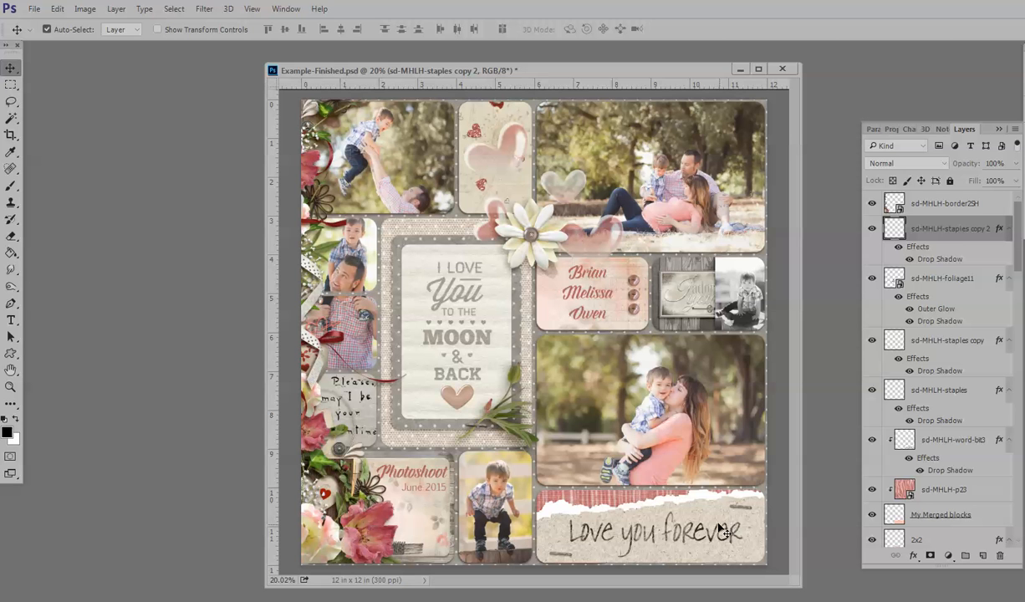
{"action": "mouse_move", "coordinate": [190, 244]}
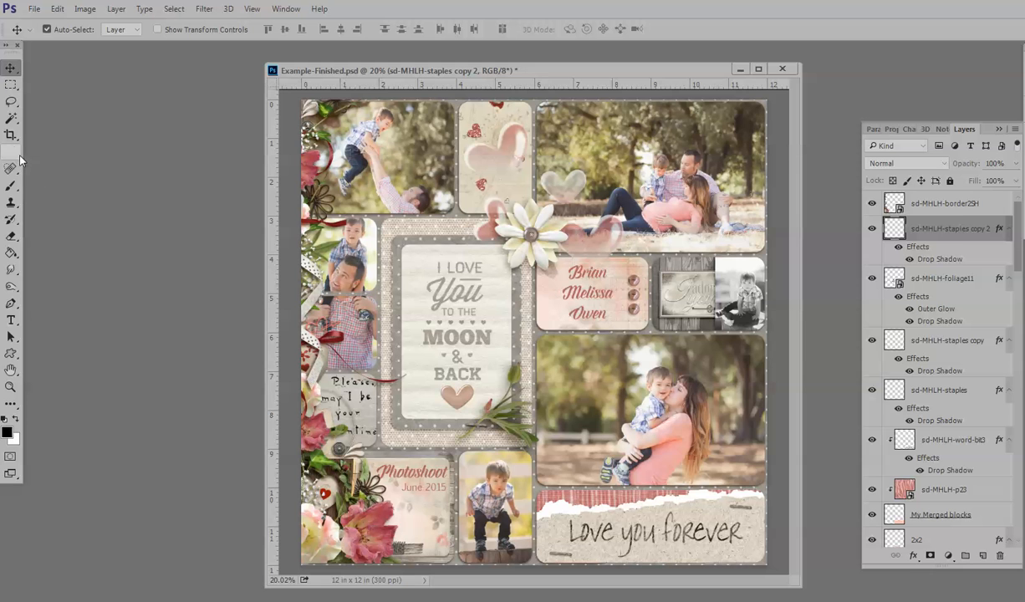
{"action": "mouse_move", "coordinate": [12, 154]}
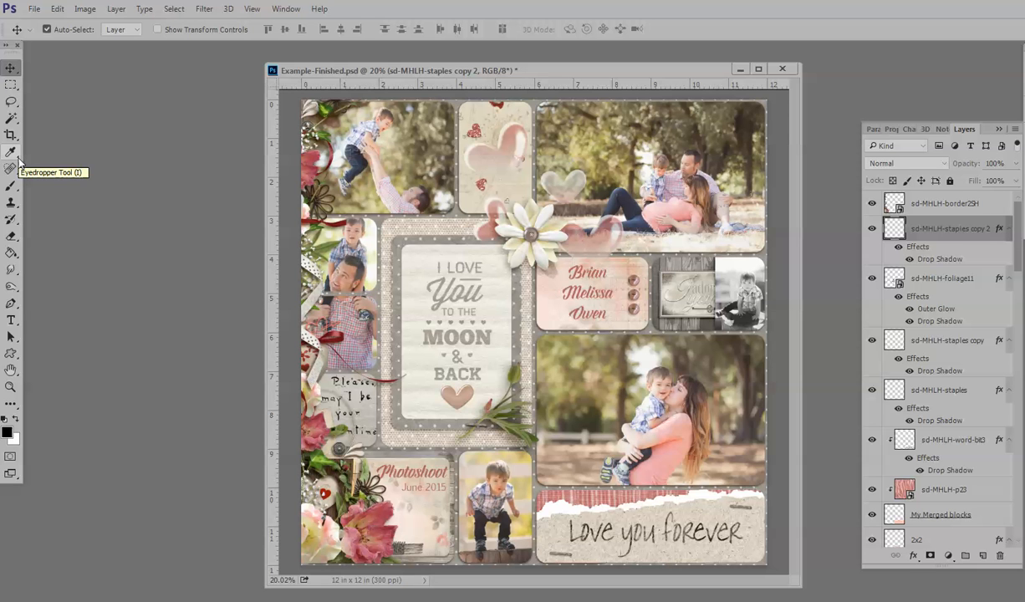
- Pick the Note tool from the Eyedropper group and pin a note on the I LOVE YOU card
{"action": "left_click", "coordinate": [12, 152]}
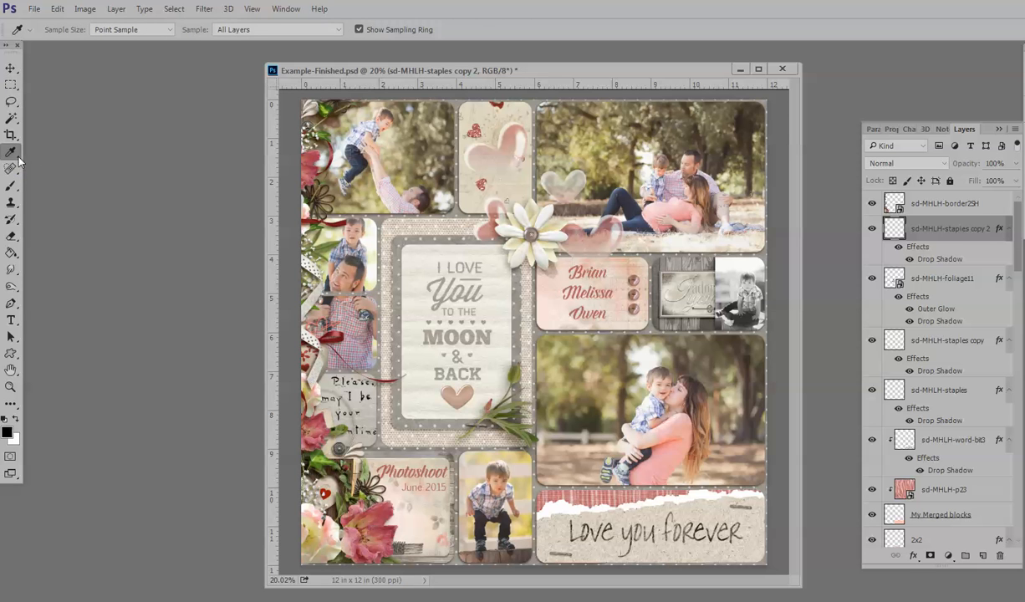
{"action": "left_click", "coordinate": [12, 150]}
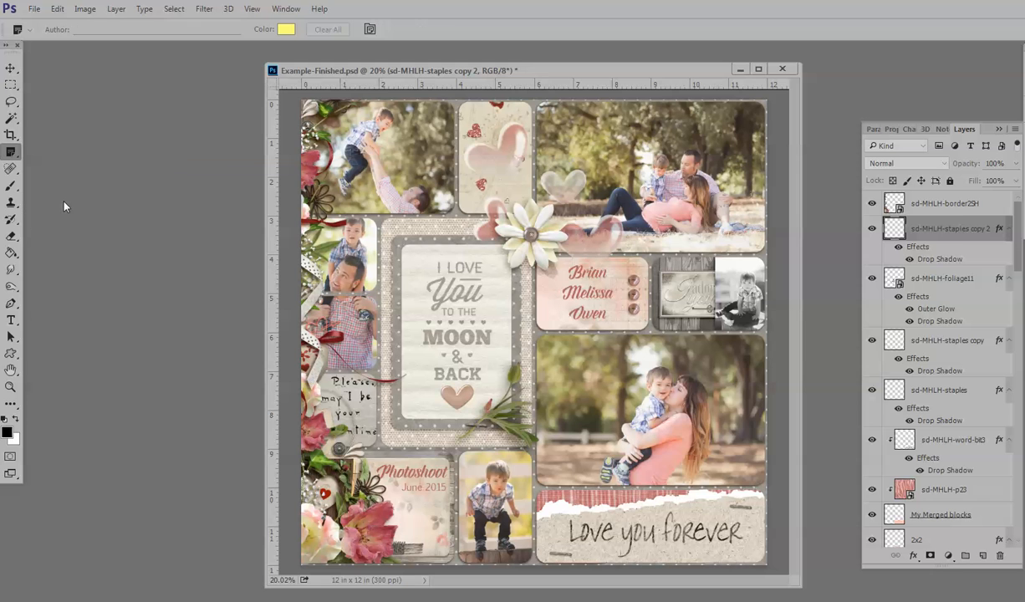
{"action": "mouse_move", "coordinate": [278, 199]}
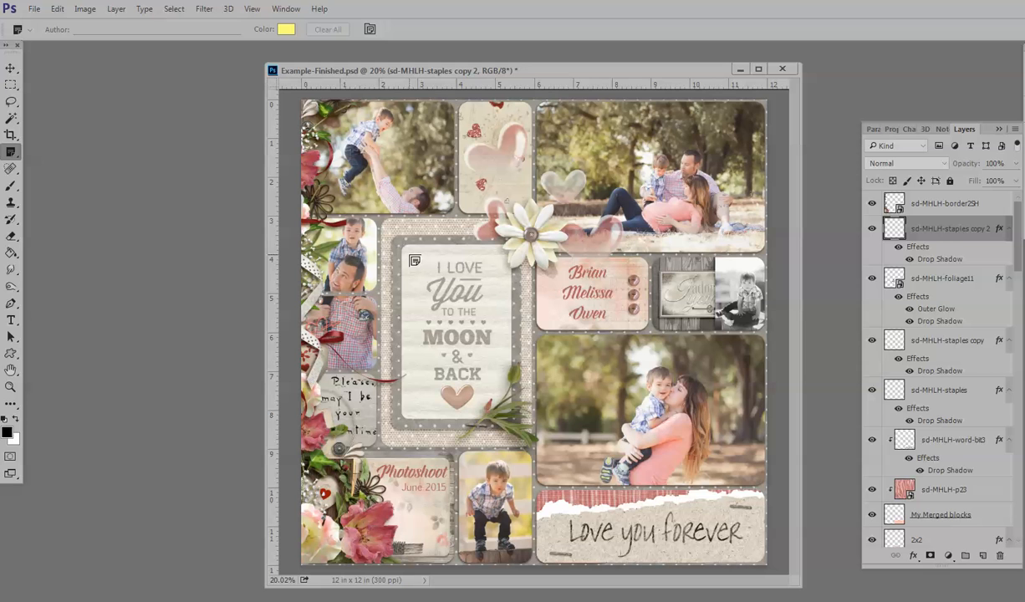
{"action": "left_click", "coordinate": [947, 129]}
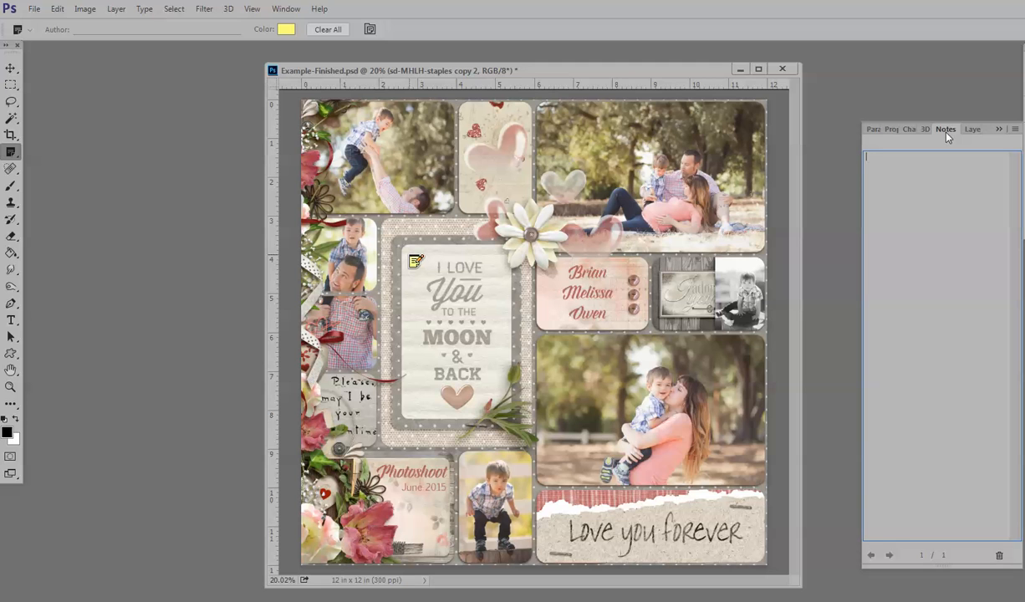
{"action": "mouse_move", "coordinate": [924, 477]}
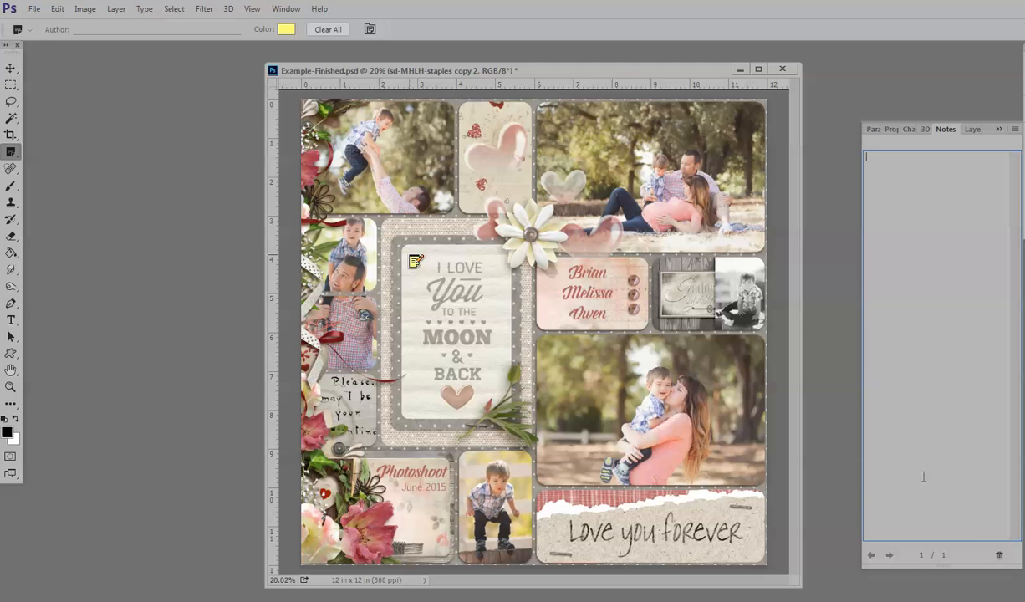
{"action": "mouse_move", "coordinate": [883, 200]}
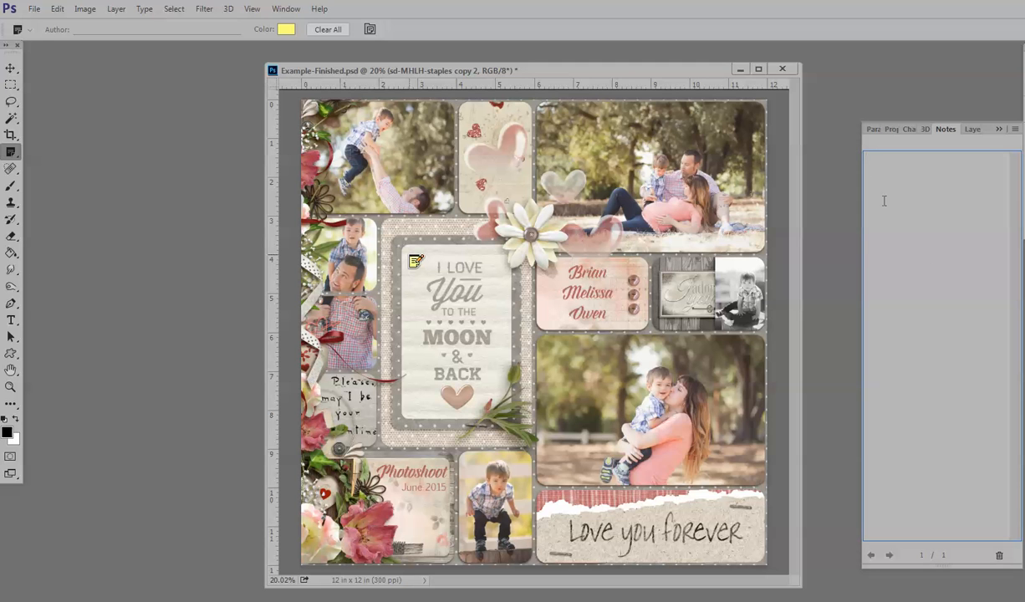
- Type the credit note: created by Karen using My Hearts Kiss Here and Jilbert's Bits of Bytes Hot Pocket Template
{"action": "type", "text": "This"}
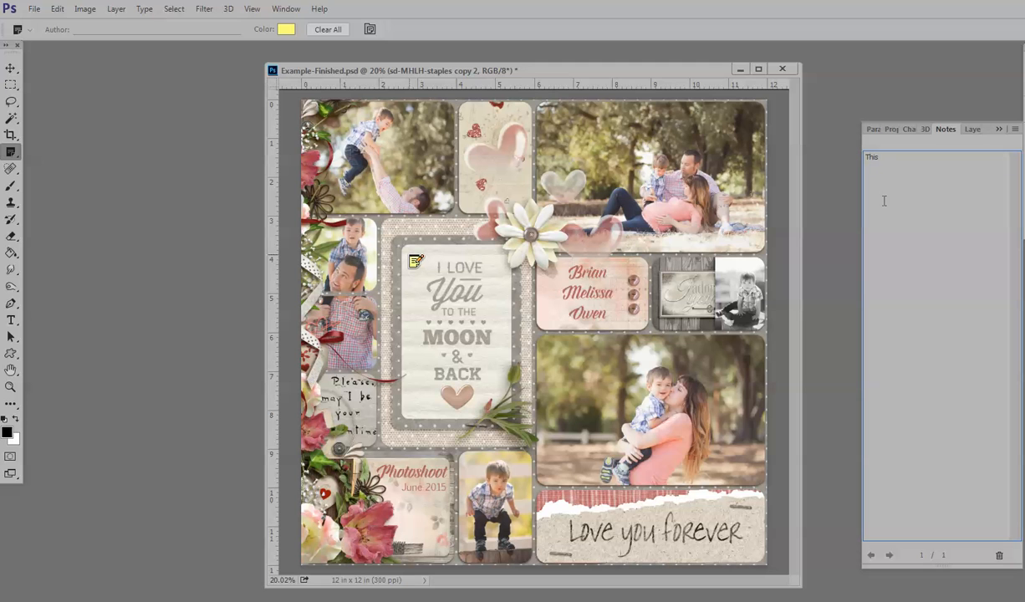
{"action": "left_click", "coordinate": [878, 158]}
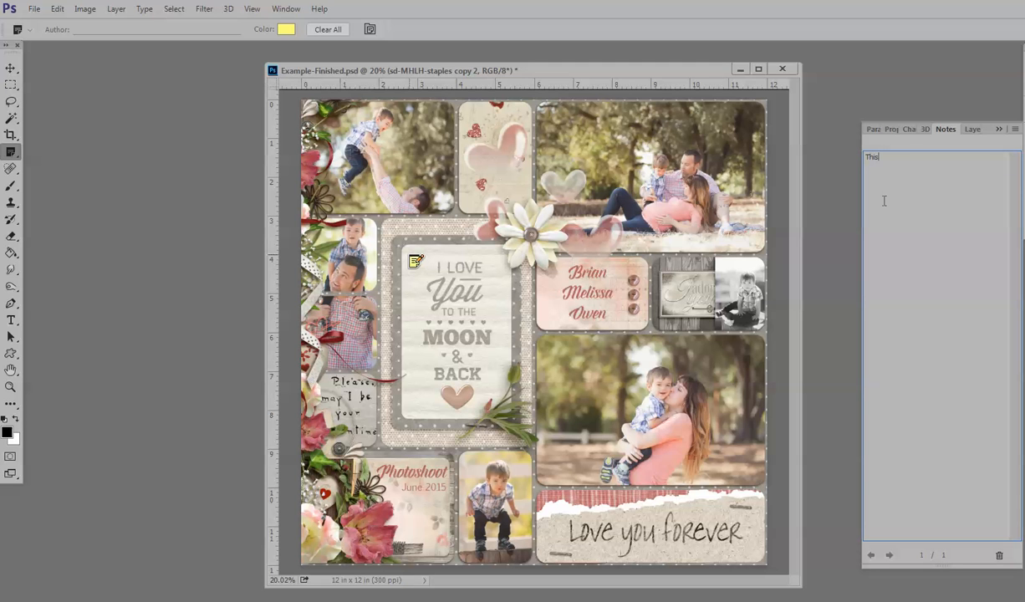
{"action": "type", "text": "was created by"}
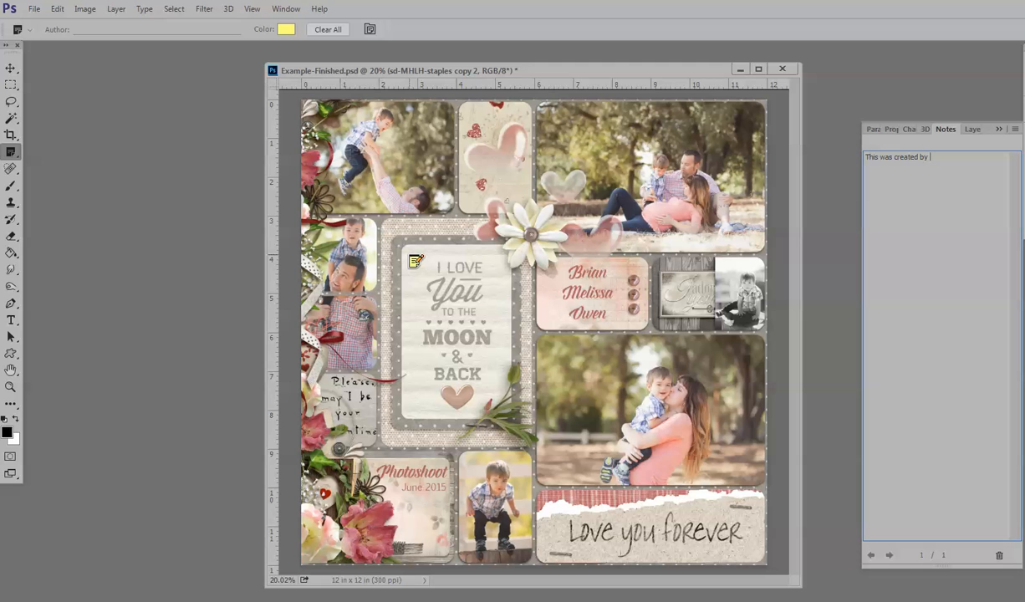
{"action": "type", "text": "Karen using My Hearts lives here and"}
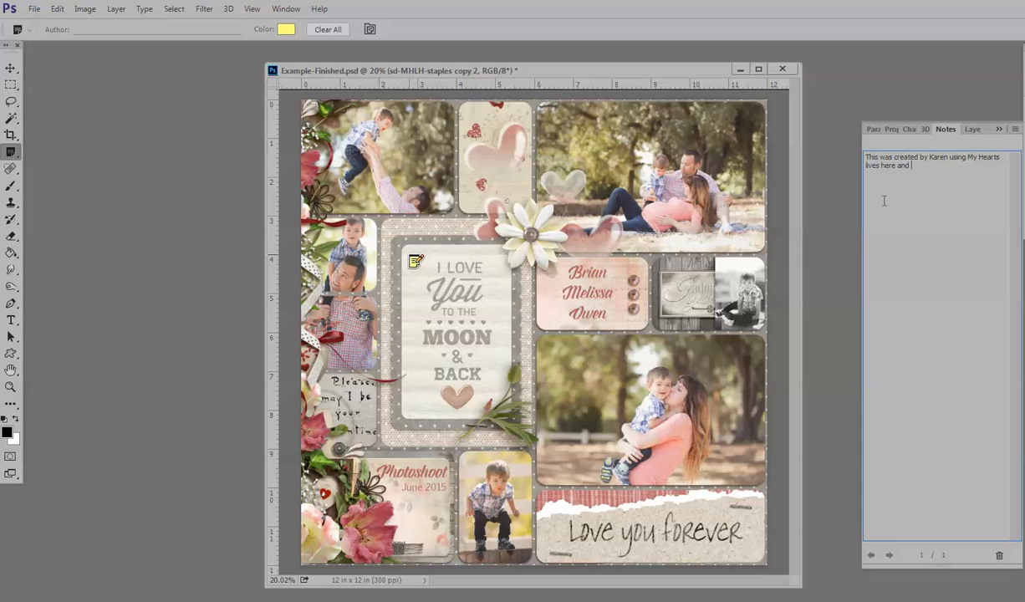
{"action": "type", "text": "Jilbert's B"}
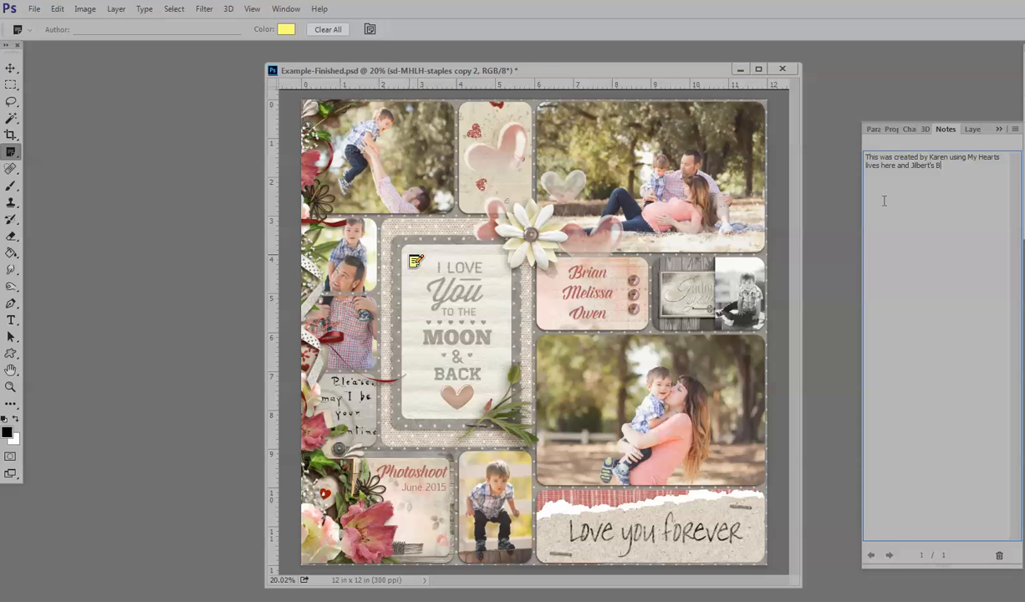
{"action": "type", "text": "its of Bytes Ho"}
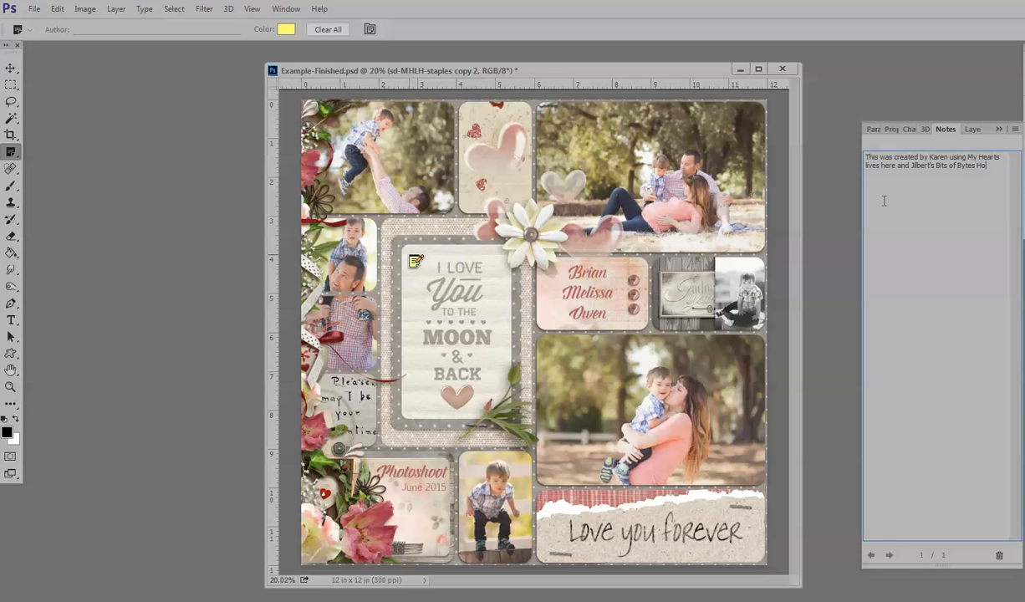
{"action": "type", "text": "t Poi"}
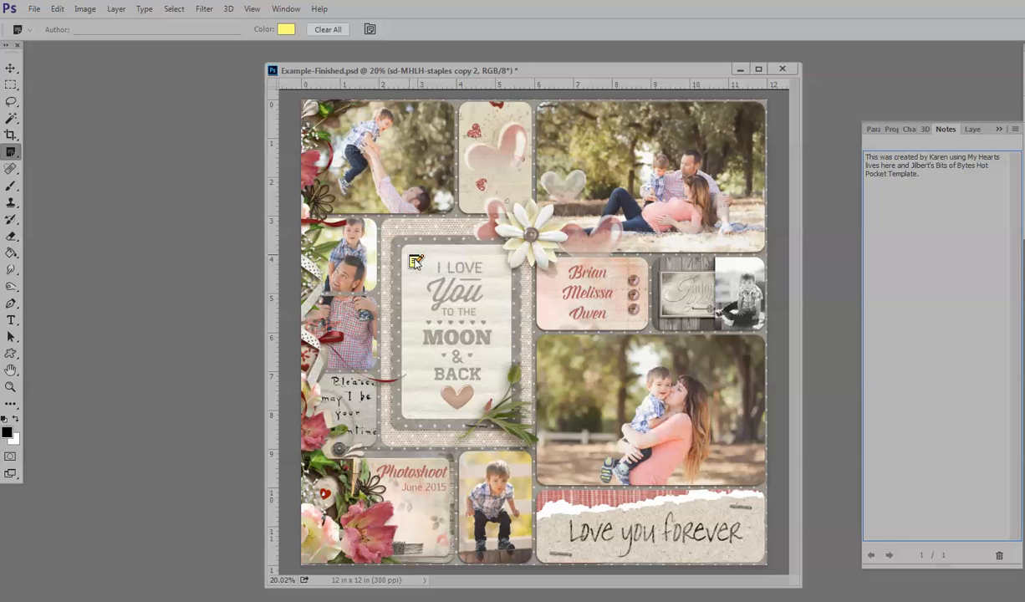
{"action": "mouse_move", "coordinate": [266, 207]}
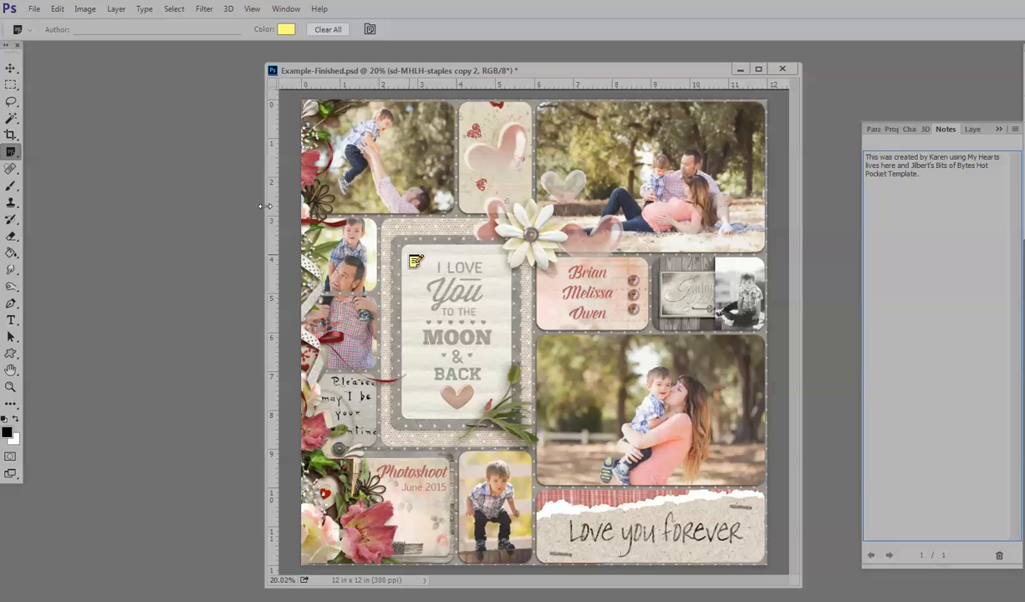
{"action": "mouse_move", "coordinate": [335, 218]}
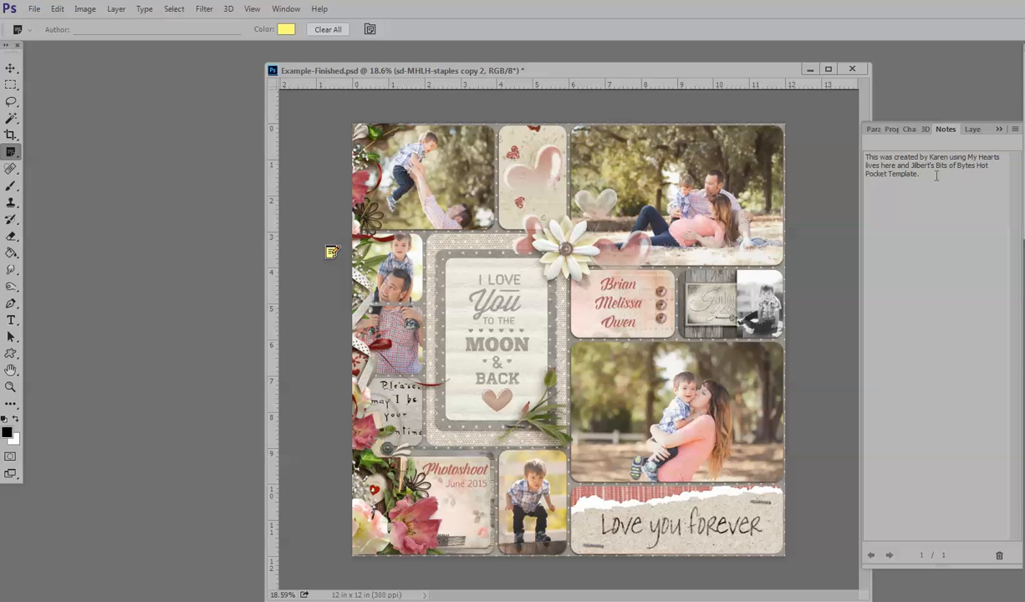
{"action": "mouse_move", "coordinate": [960, 459]}
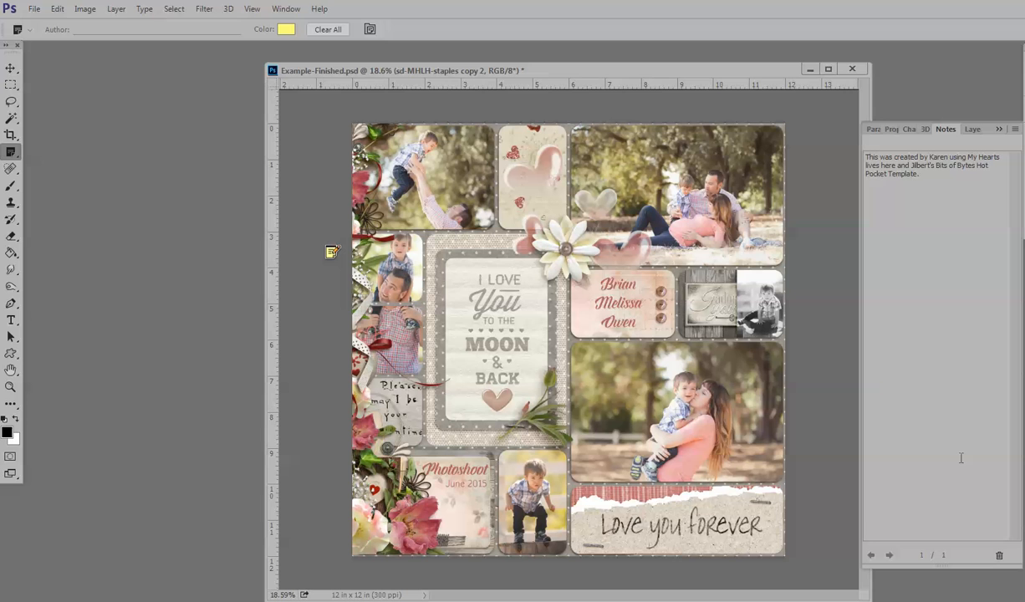
{"action": "mouse_move", "coordinate": [825, 374]}
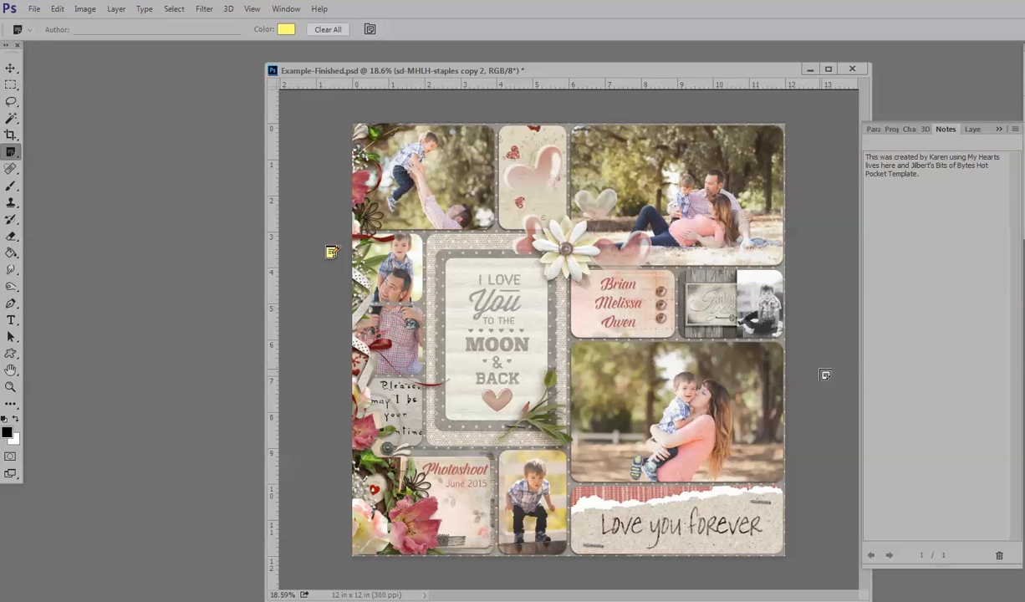